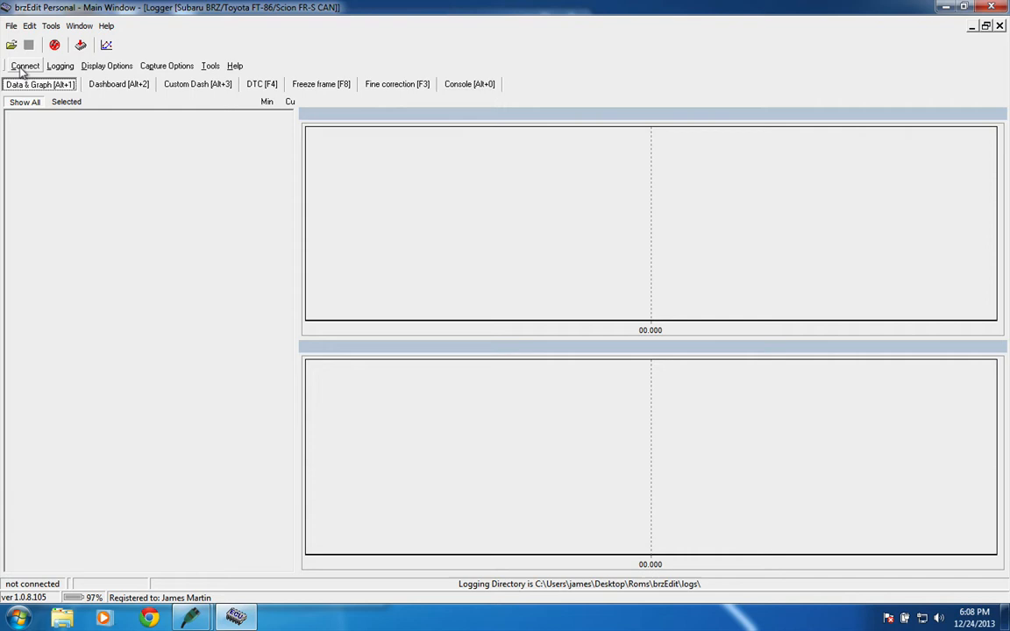
# In the brzEdit logger, show the external wideband sensor list with Innovate LM-1/LC-1 selected.
pyautogui.click(24, 65)
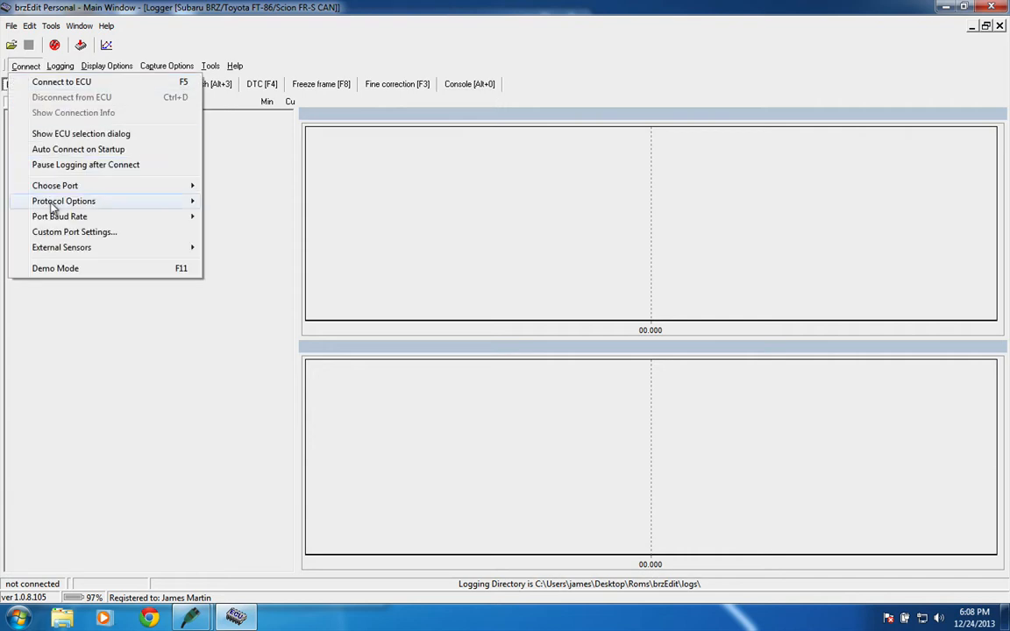
pyautogui.click(62, 246)
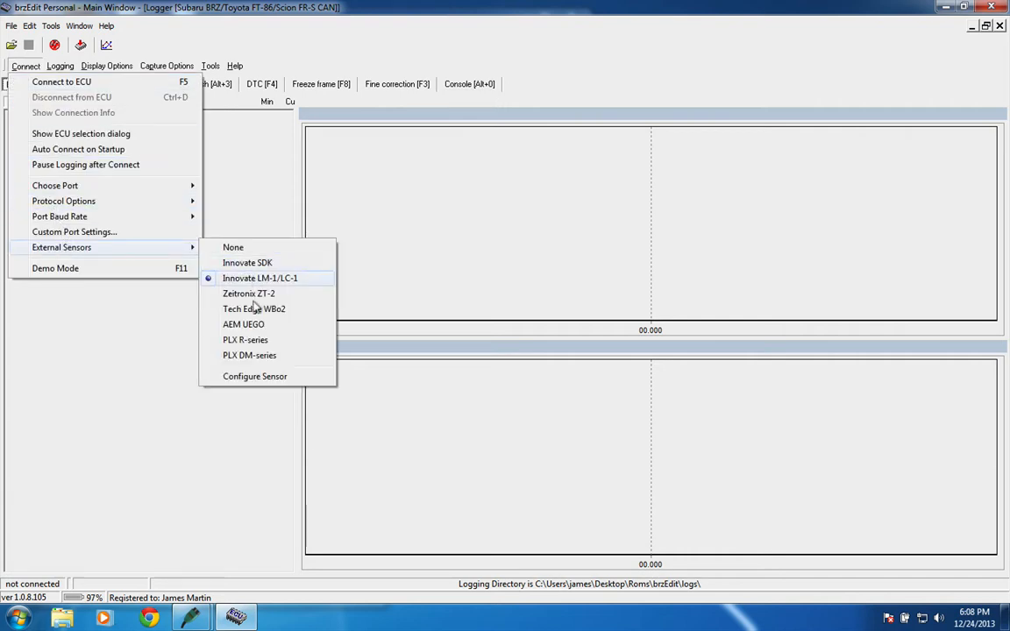
pyautogui.moveTo(258, 361)
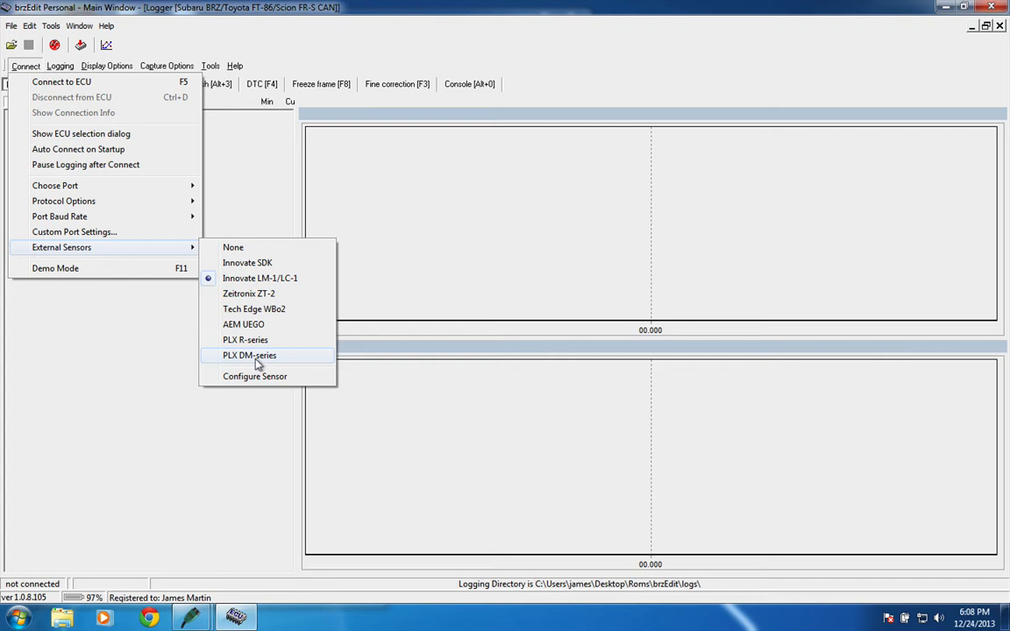
pyautogui.moveTo(259, 294)
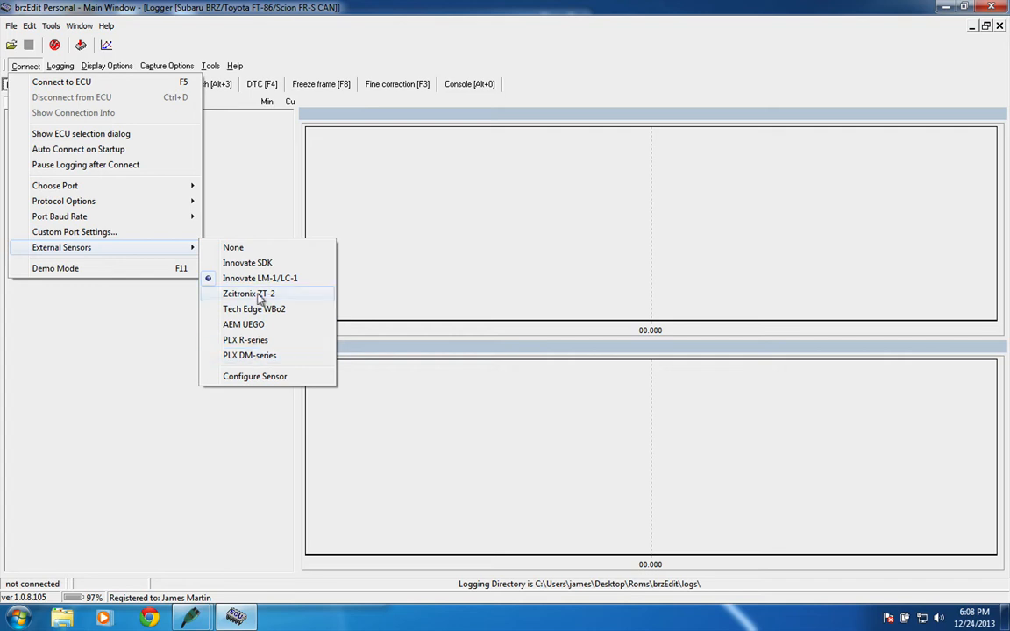
pyautogui.moveTo(306, 297)
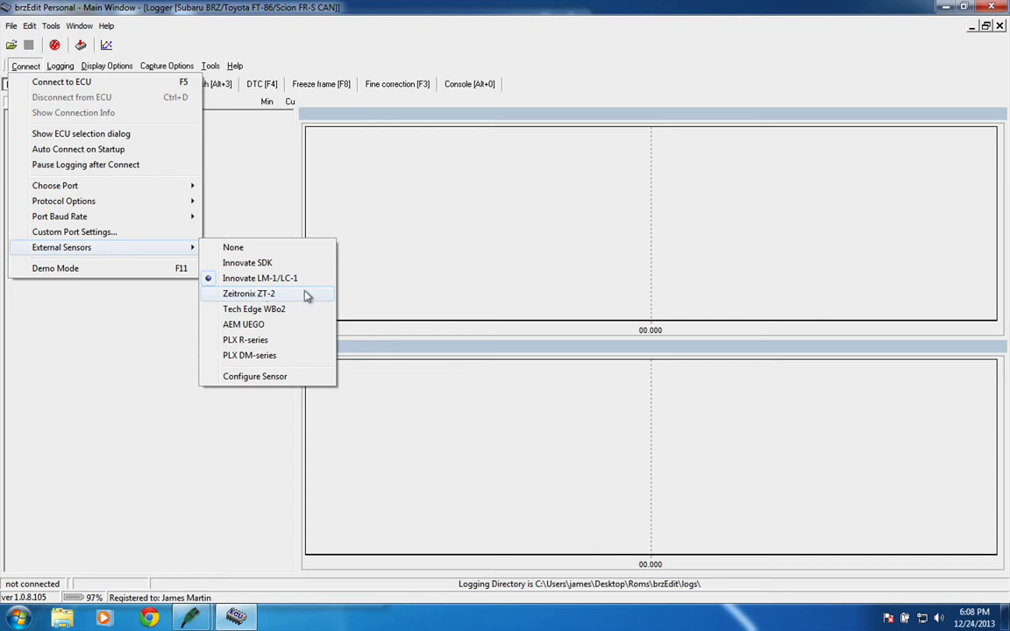
pyautogui.moveTo(376, 283)
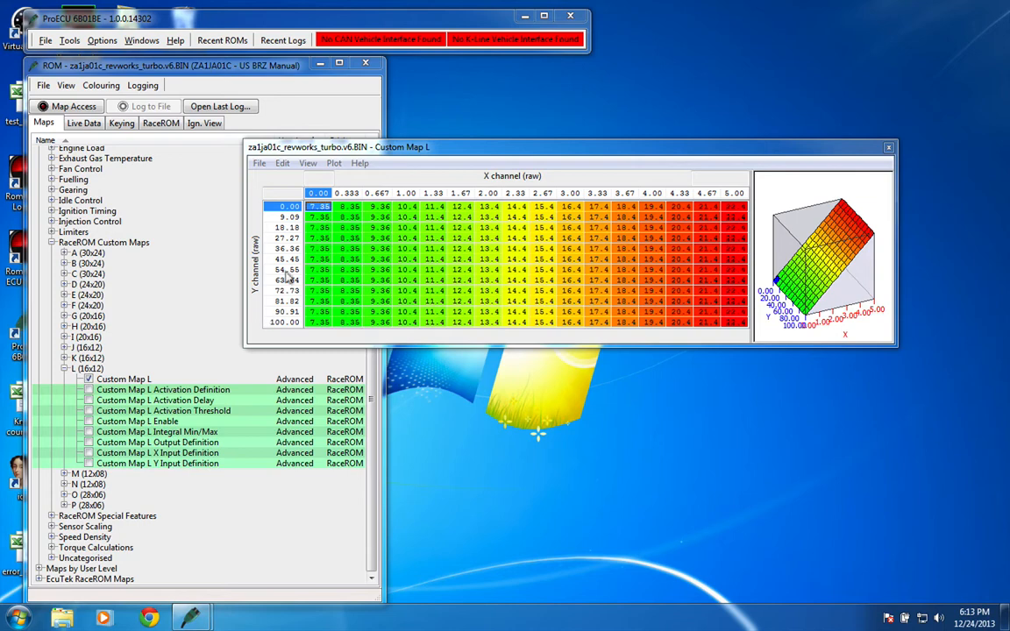
pyautogui.moveTo(257, 231)
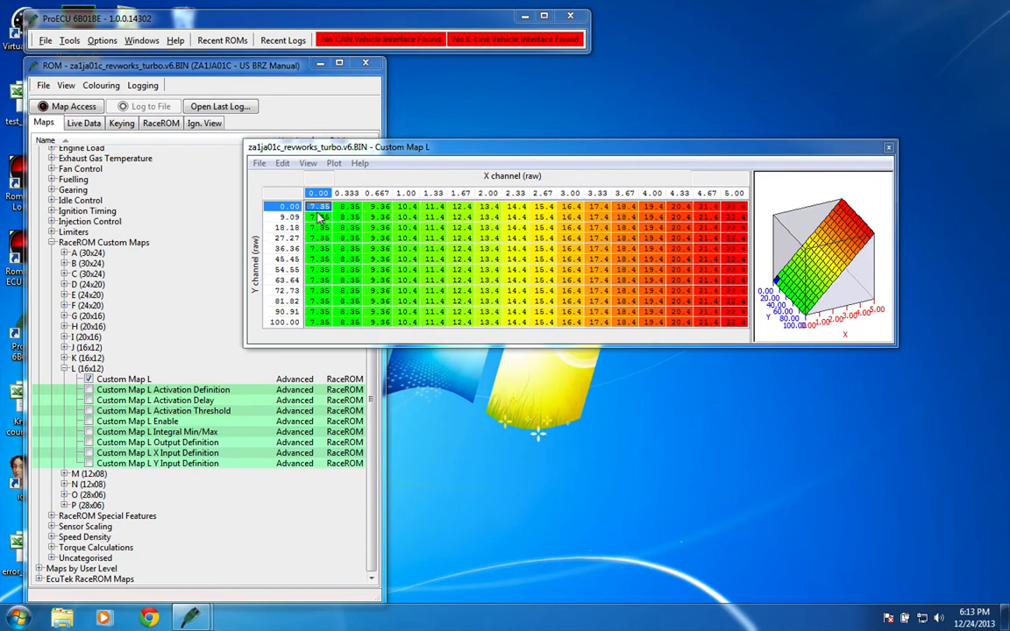
pyautogui.moveTo(329, 215)
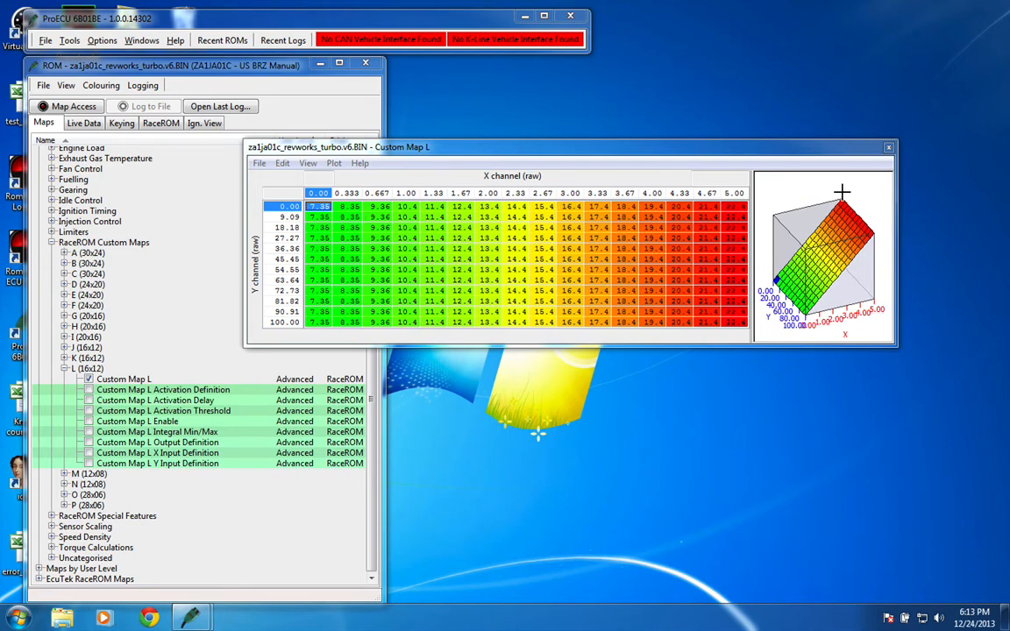
pyautogui.moveTo(450, 161)
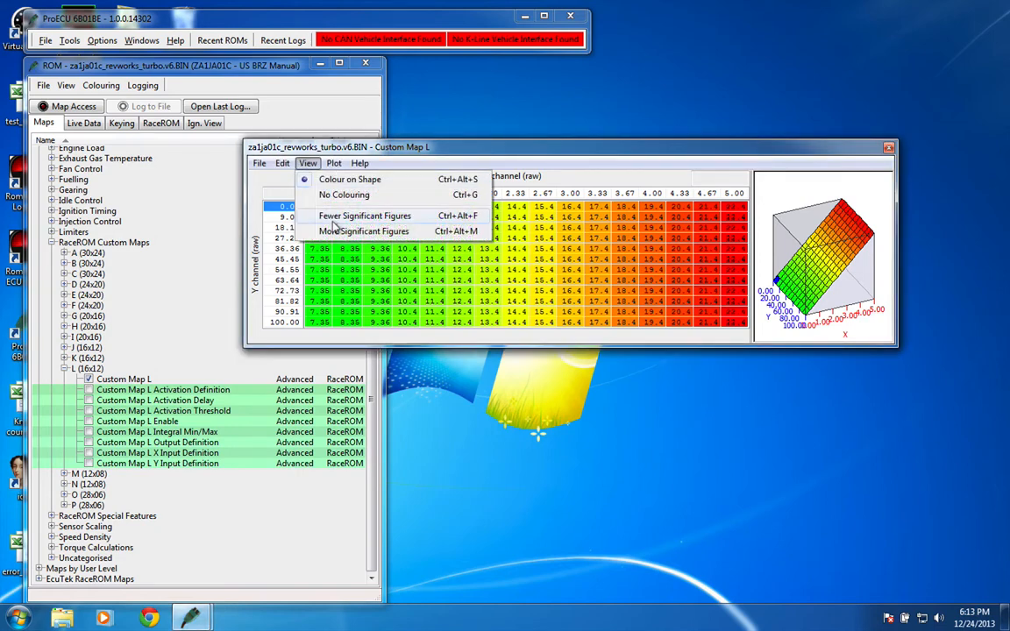
# Show Custom Map L values with more significant figures, starting at 7.350.
pyautogui.click(364, 231)
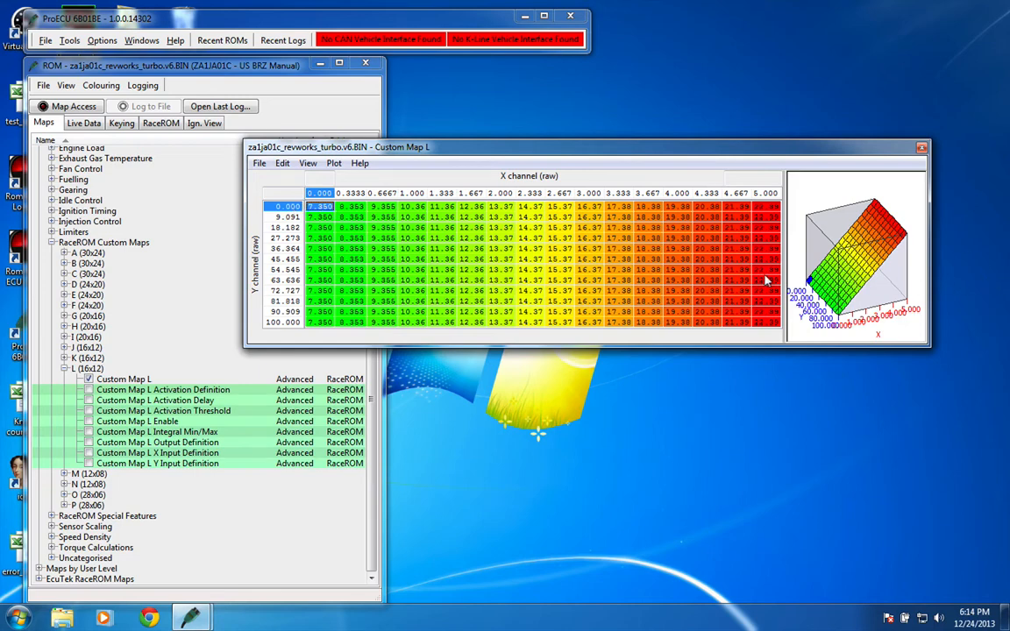
pyautogui.moveTo(710, 183)
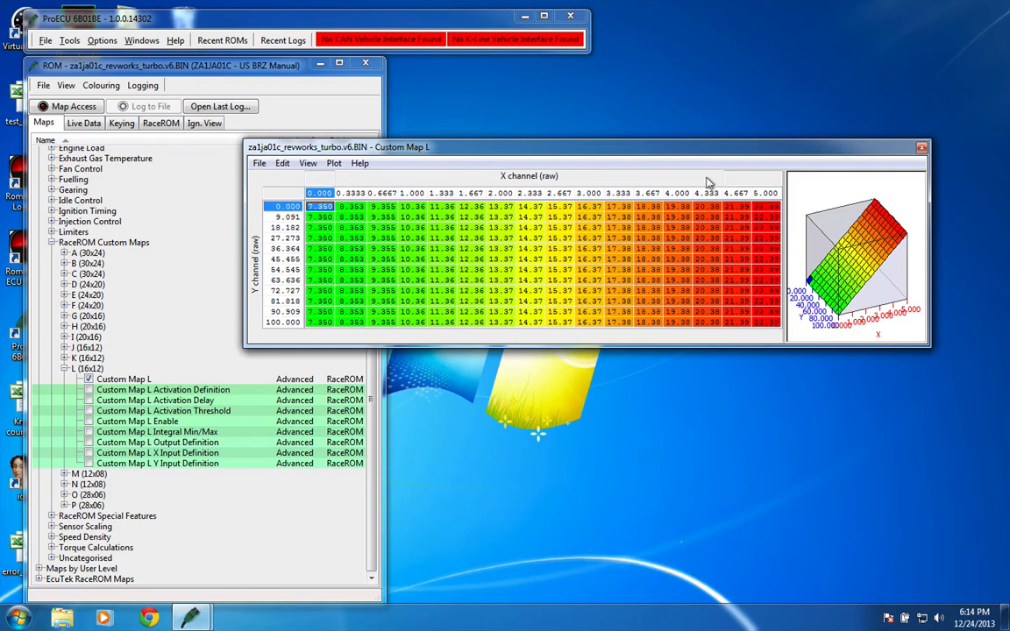
pyautogui.moveTo(675, 301)
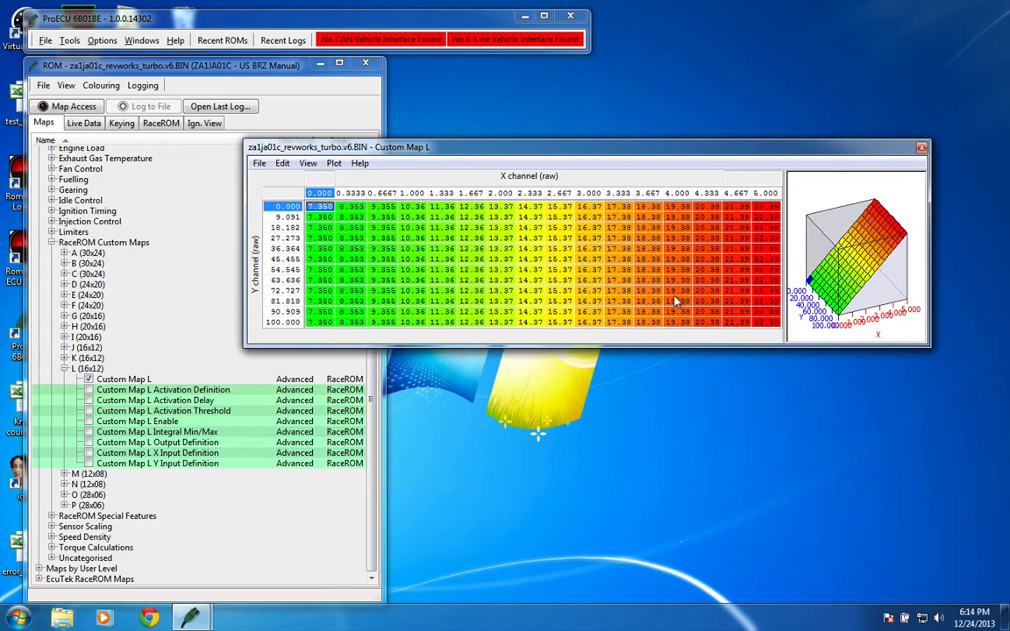
pyautogui.moveTo(659, 379)
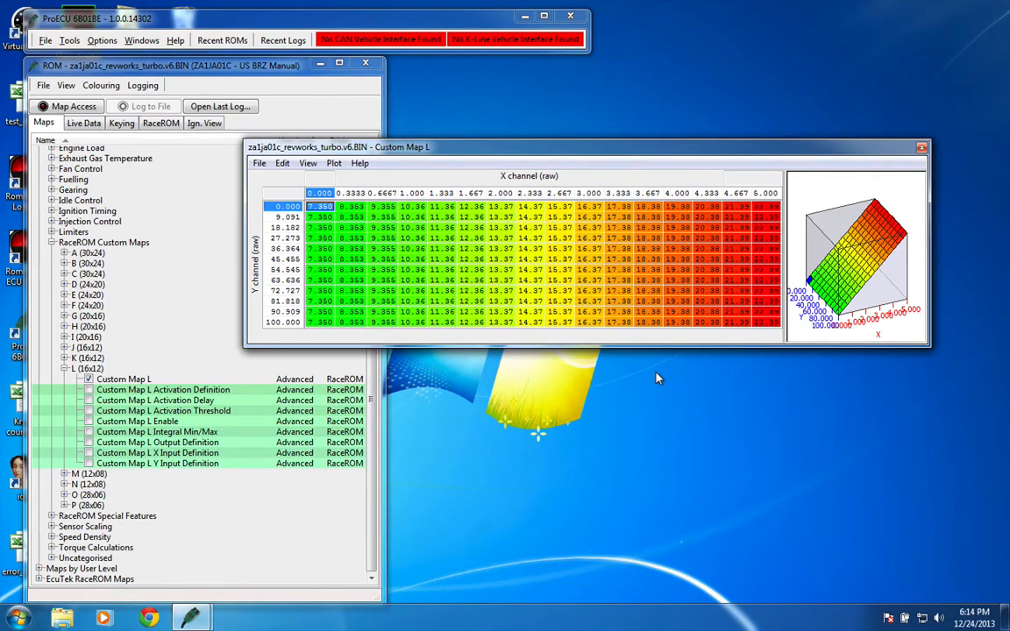
# Review Custom Map L activation, output, X input (CPC Pressure Sensor V) and Y input definitions.
pyautogui.doubleClick(163, 390)
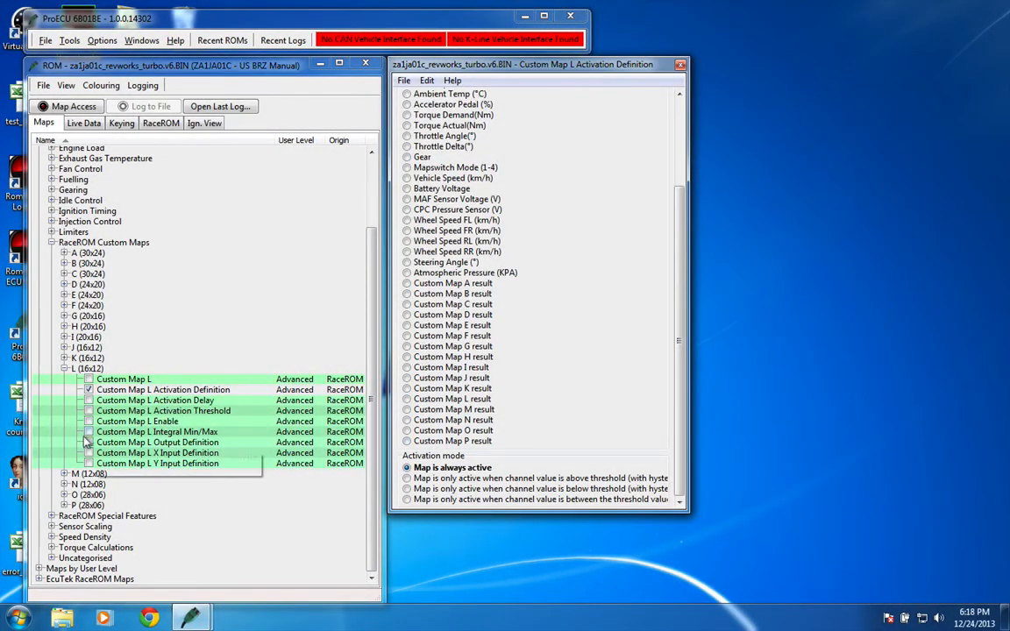
pyautogui.click(159, 442)
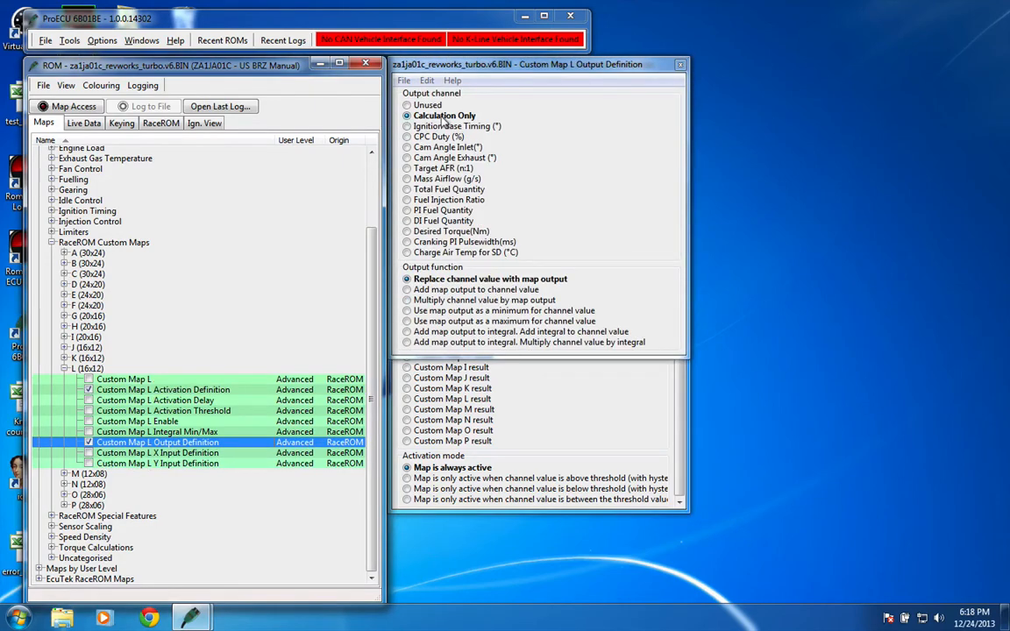
pyautogui.click(158, 454)
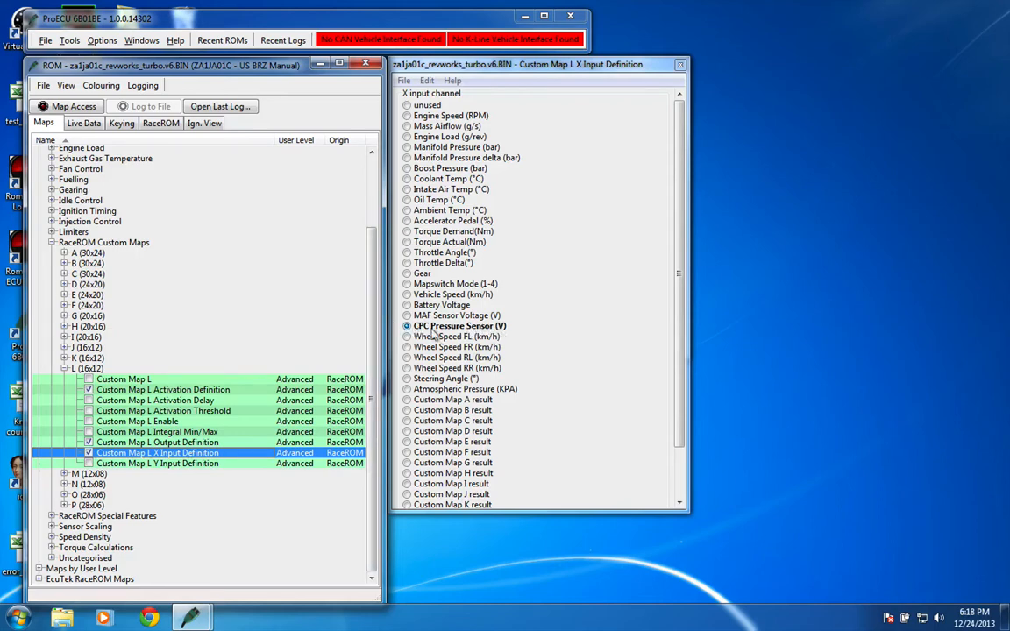
pyautogui.click(157, 463)
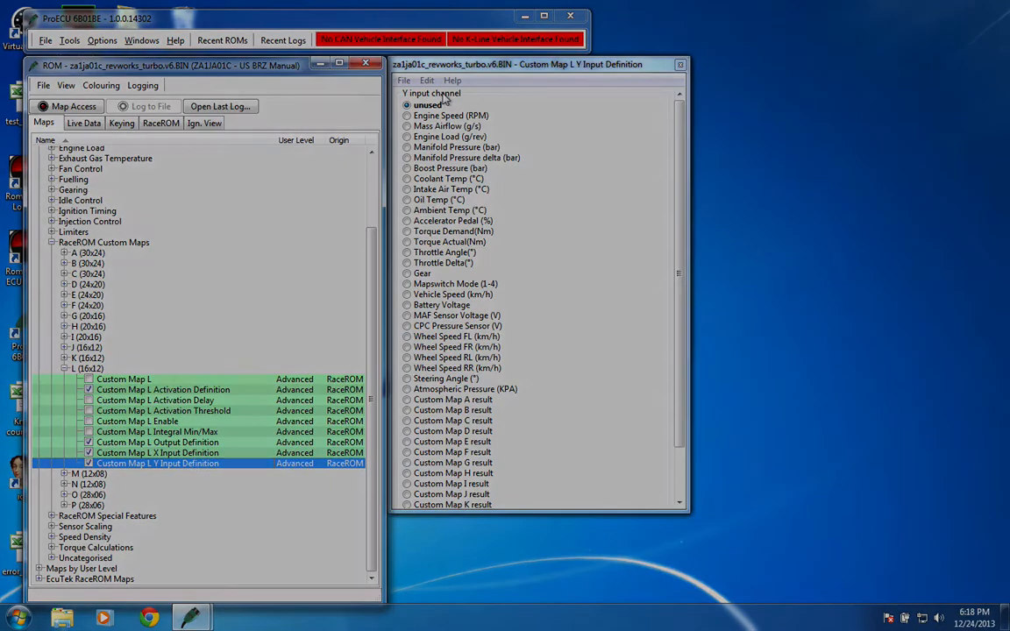
pyautogui.click(679, 64)
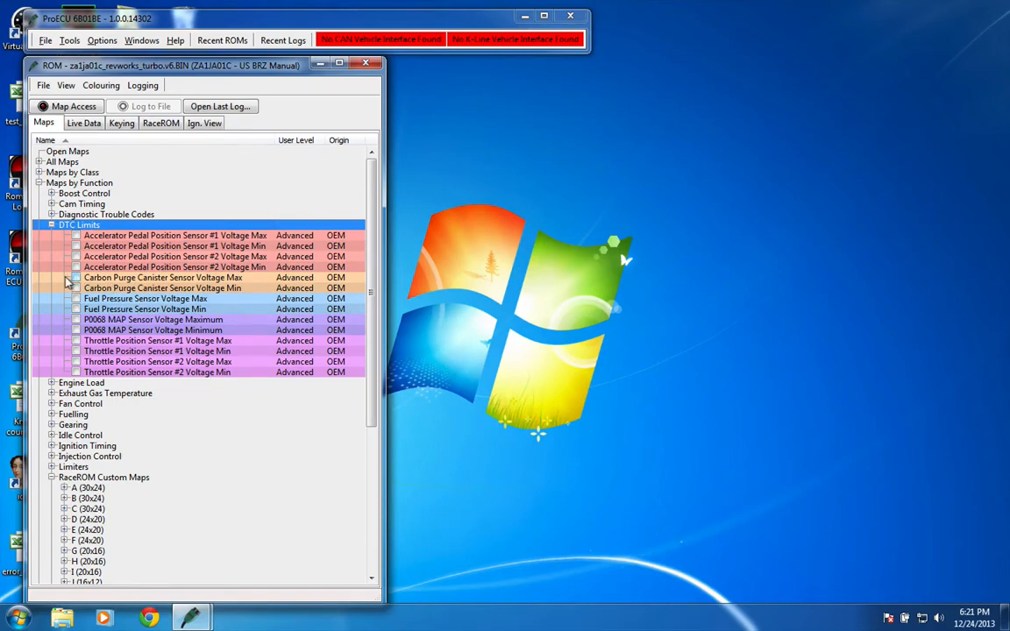
# Open the Carbon Purge Canister Sensor voltage limits, showing 5.00 V max and 0 V min.
pyautogui.doubleClick(162, 277)
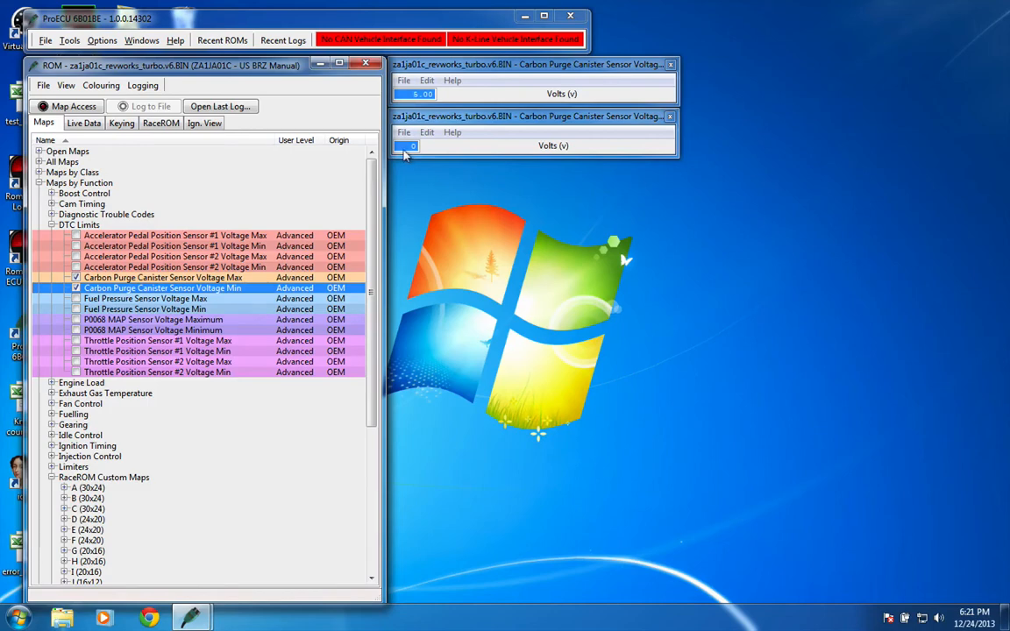
pyautogui.moveTo(568, 85)
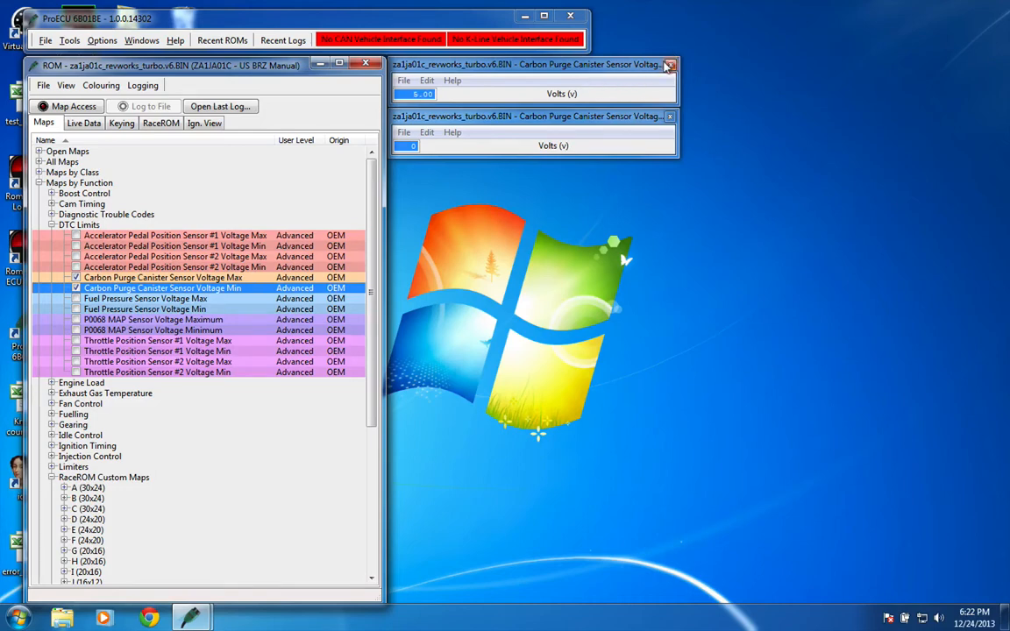
pyautogui.moveTo(670, 65)
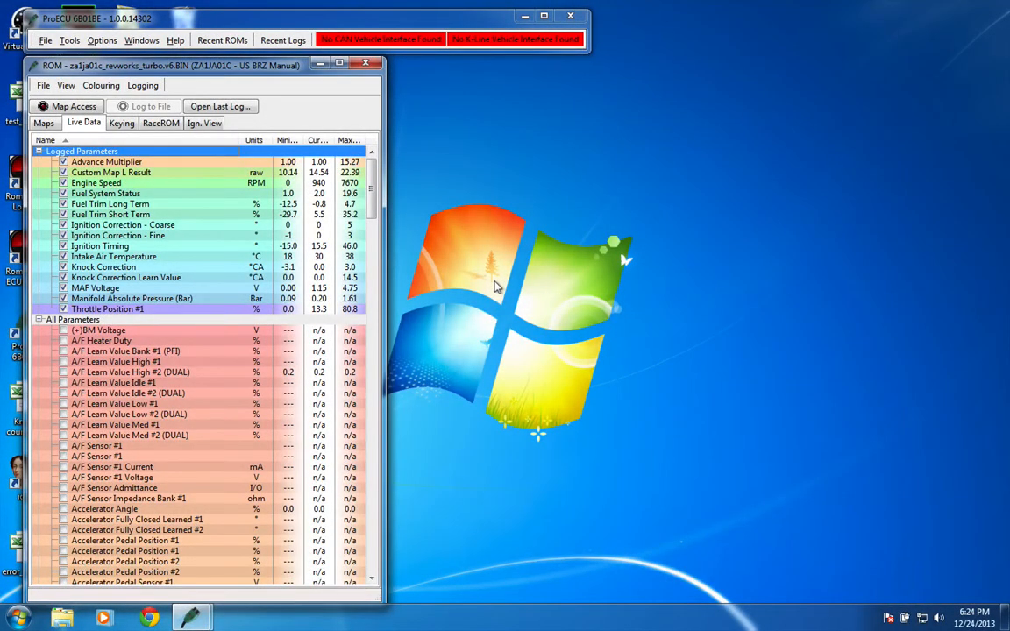
pyautogui.moveTo(243, 209)
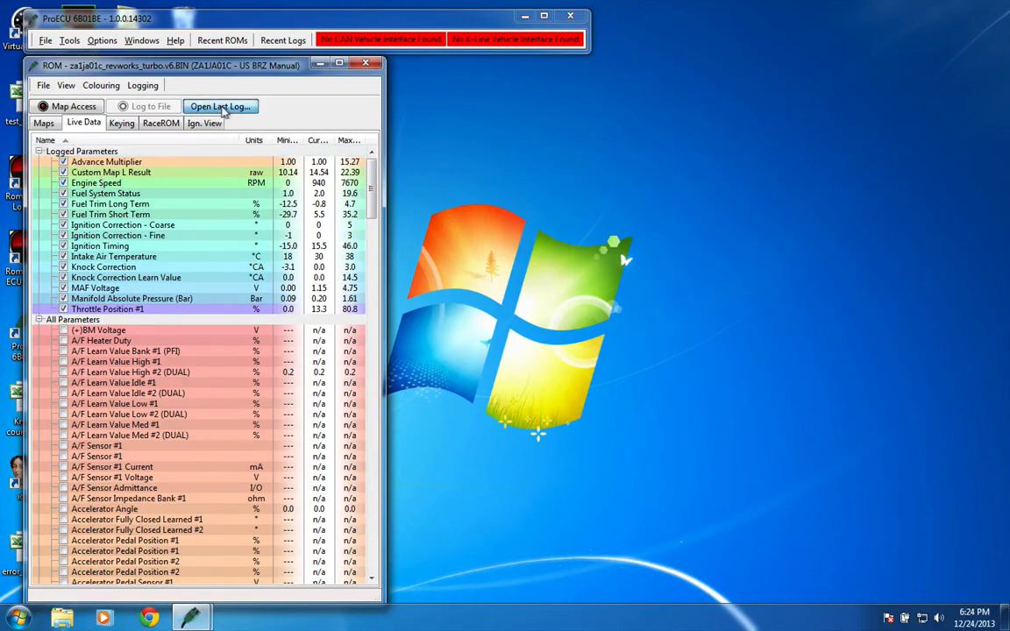
# Open the last log and graph only Custom Map L Result and Throttle Position #1.
pyautogui.click(220, 106)
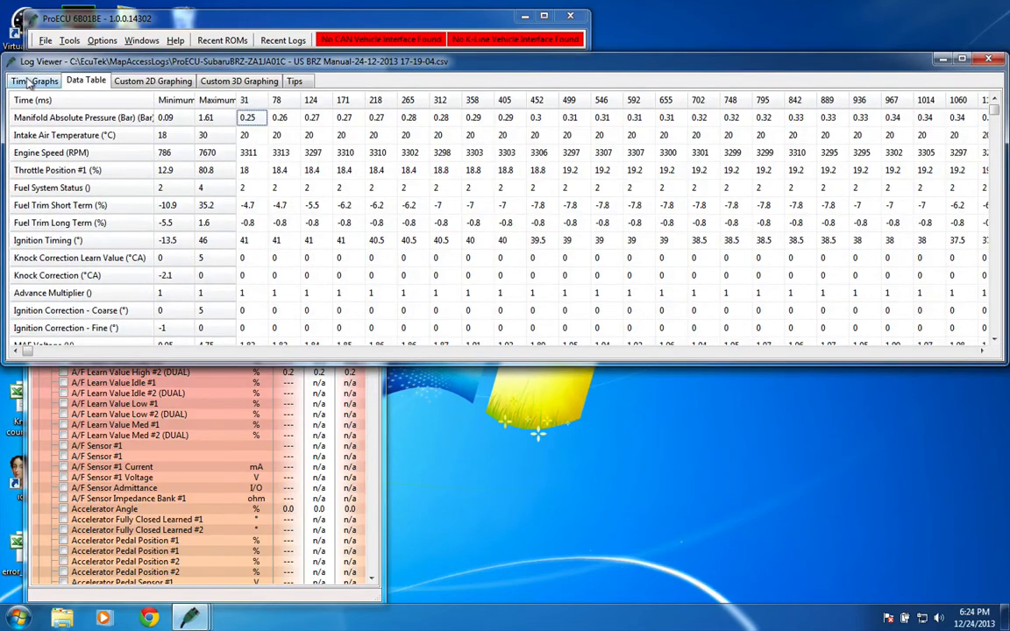
pyautogui.click(33, 80)
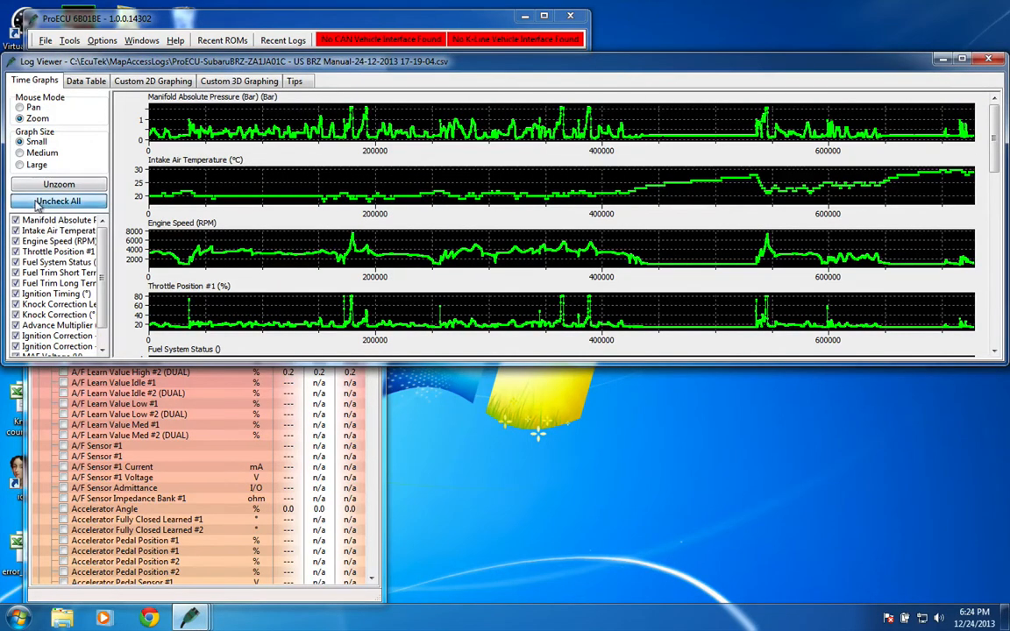
pyautogui.click(58, 201)
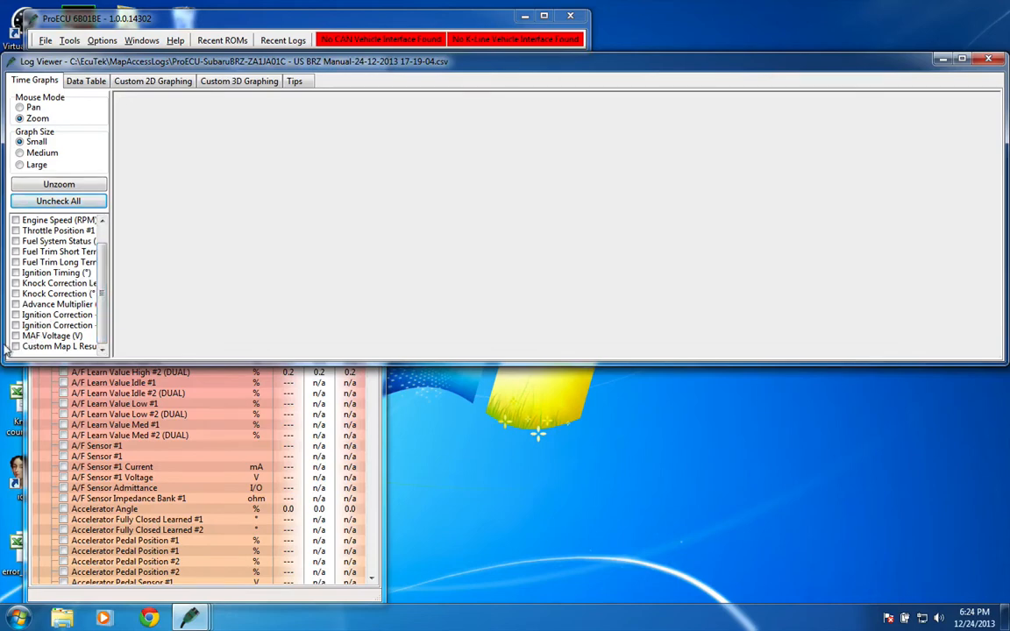
pyautogui.click(15, 345)
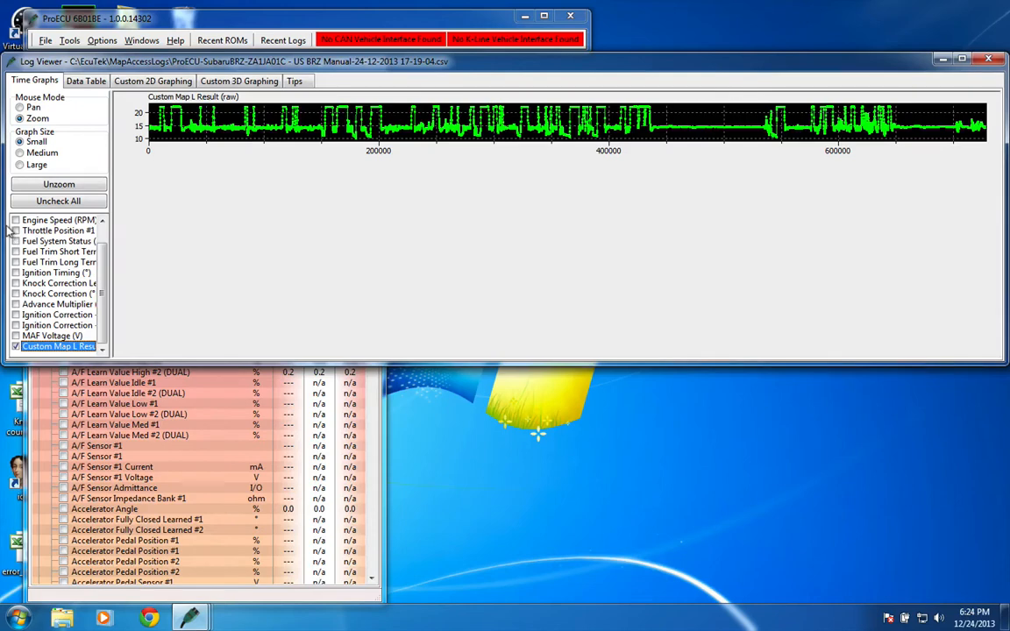
pyautogui.click(16, 231)
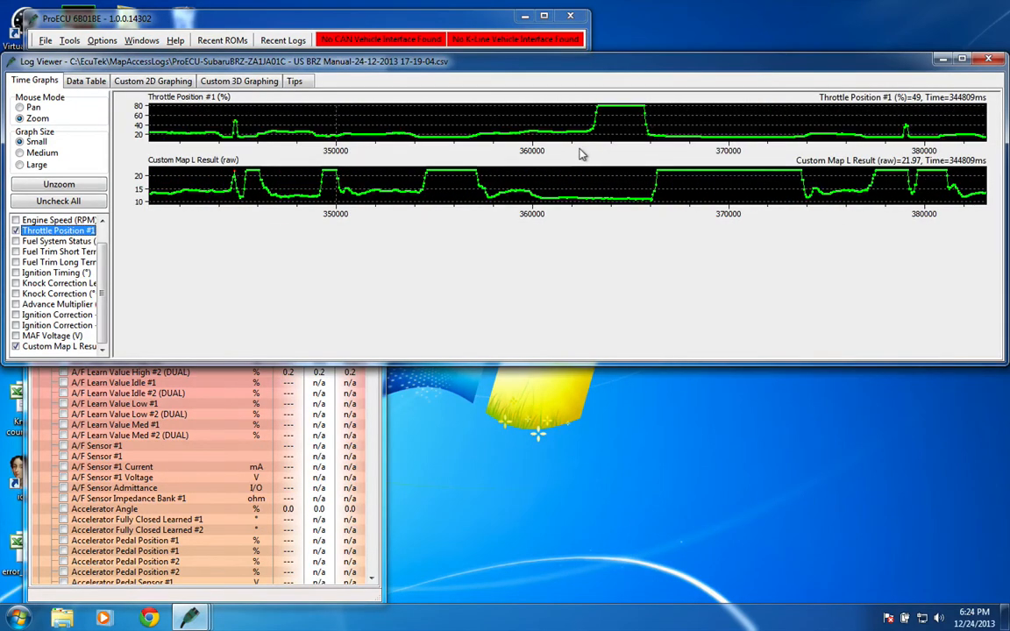
pyautogui.moveTo(635, 210)
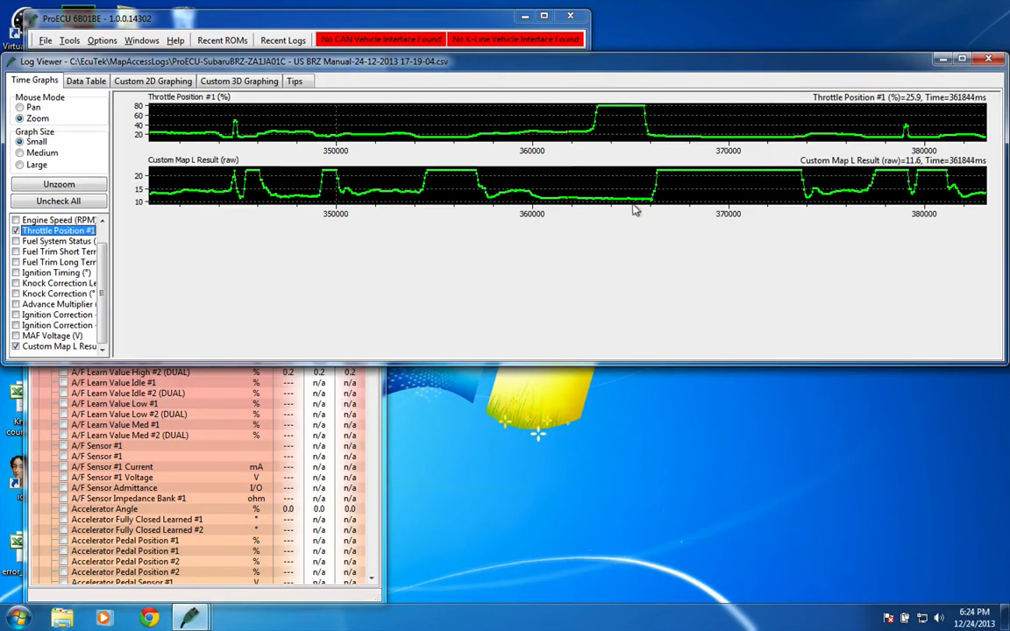
pyautogui.moveTo(653, 272)
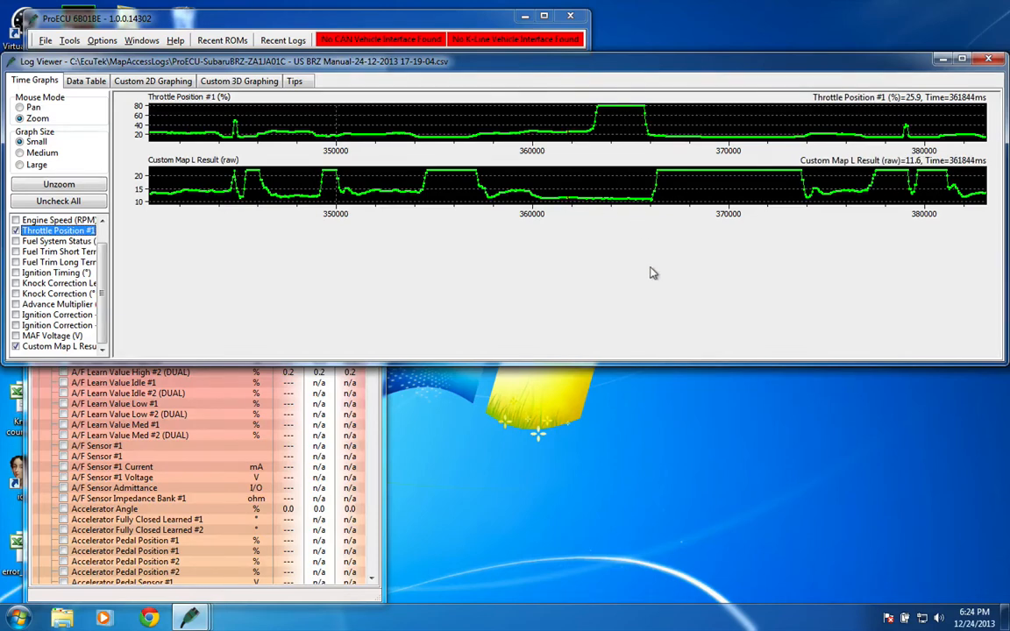